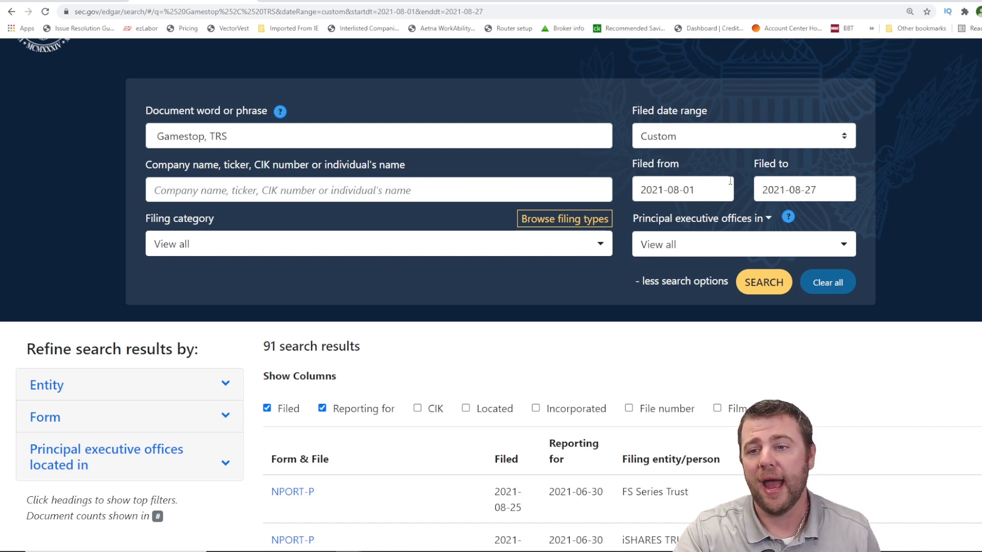
mouse_move(736, 192)
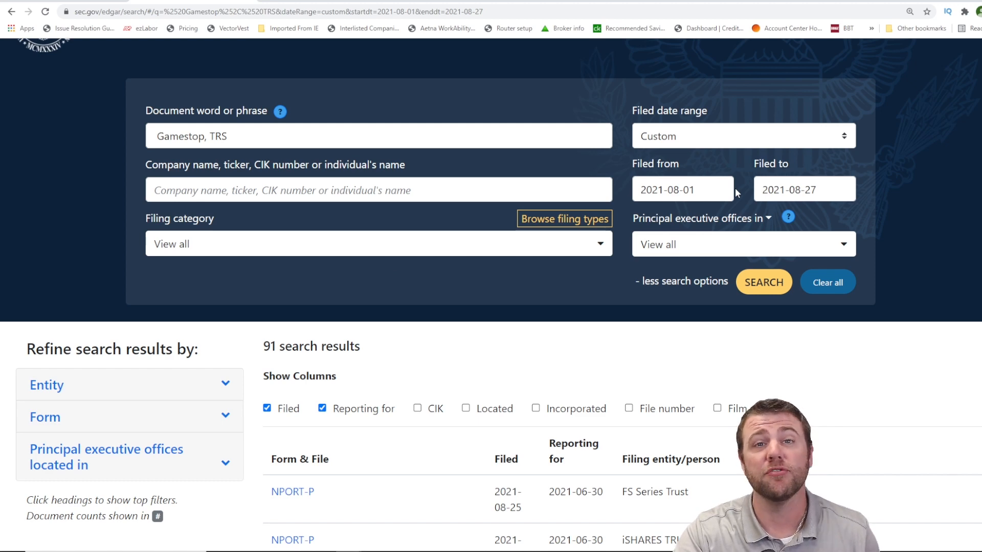
Scroll through the 91 'Gamestop, TRS' full-text results to find an NPORT-P filing
scroll("down", 3)
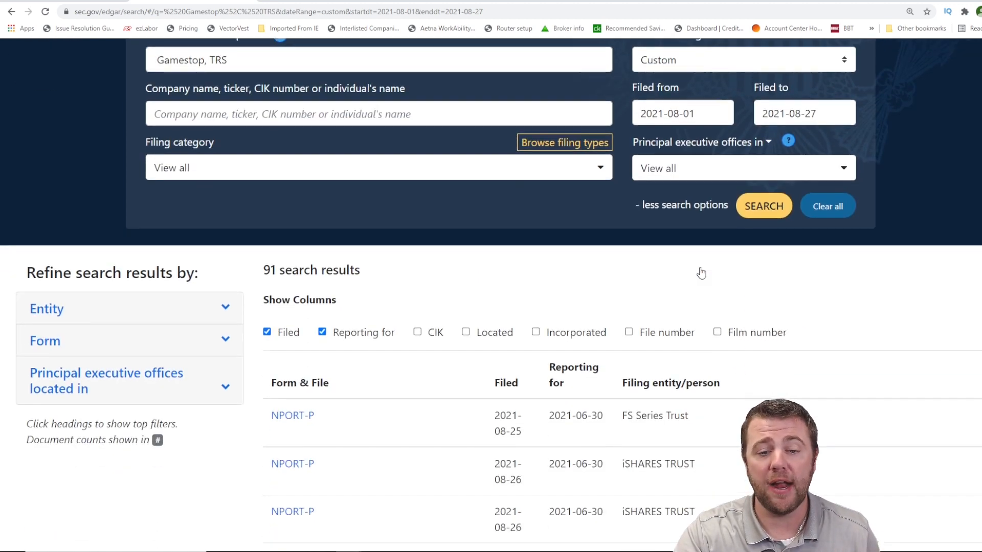
scroll("down", 3)
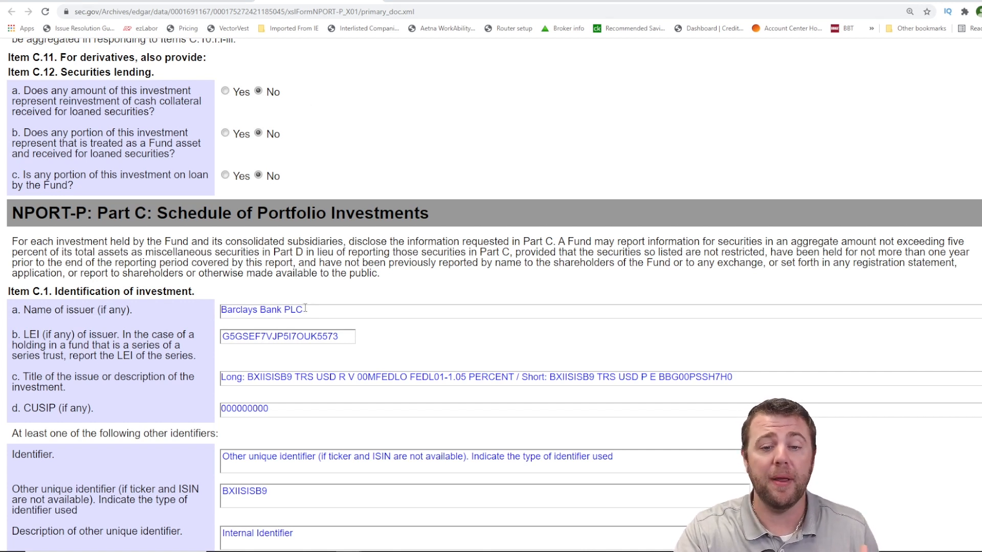
scroll("down", 3)
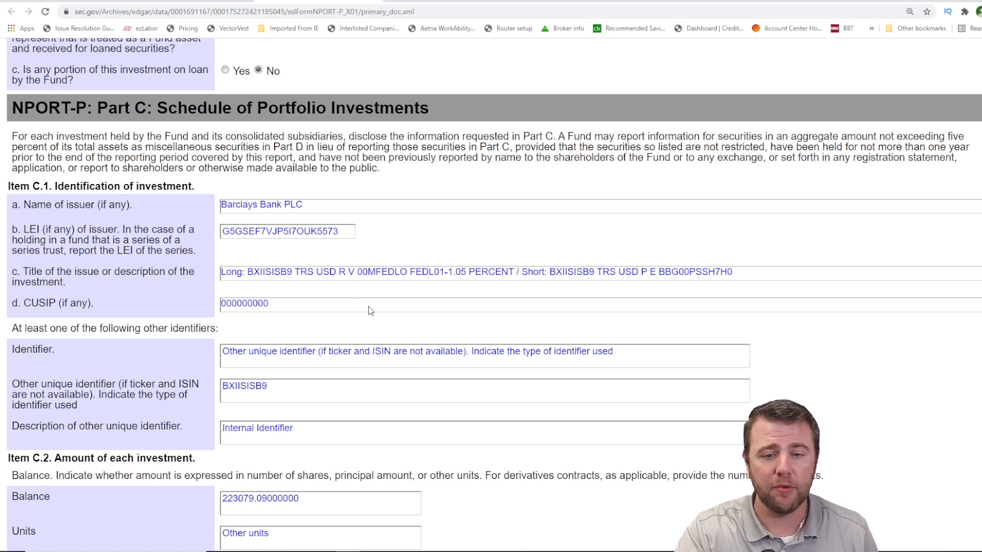
scroll("down", 3)
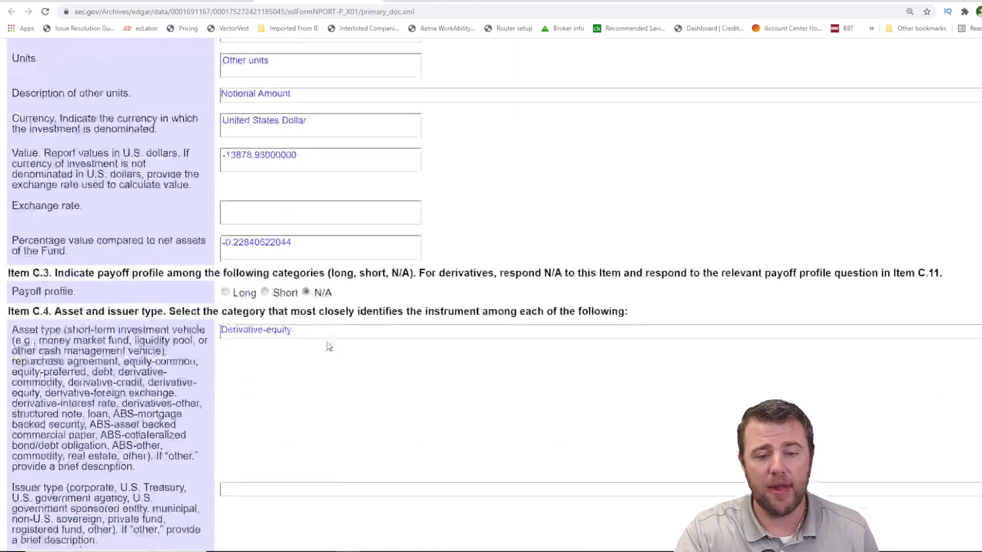
scroll("down", 3)
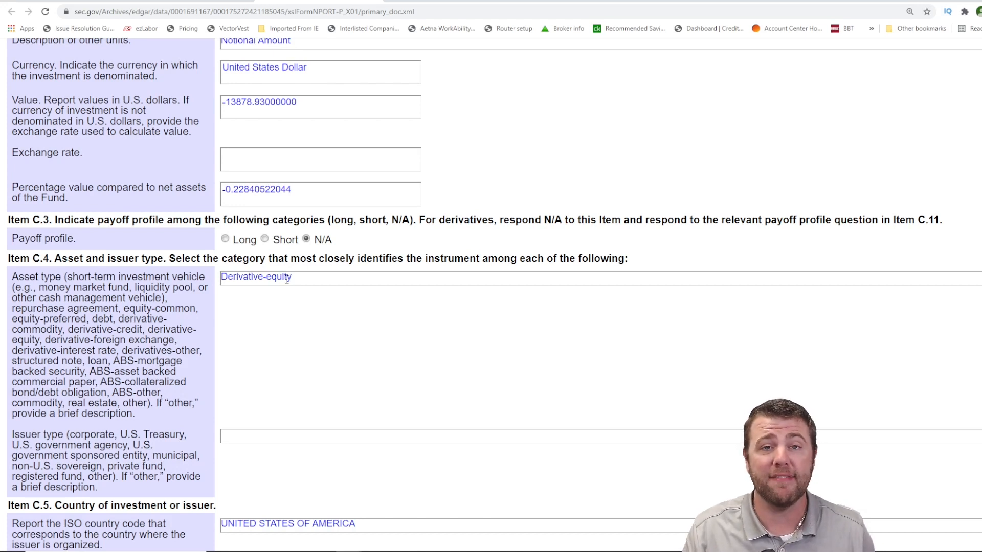
scroll("down", 3)
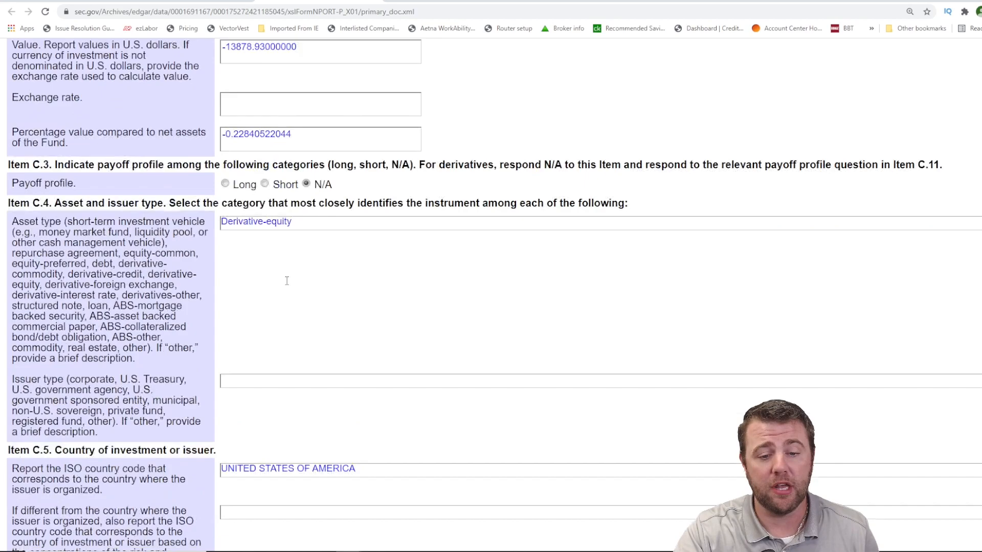
scroll("down", 3)
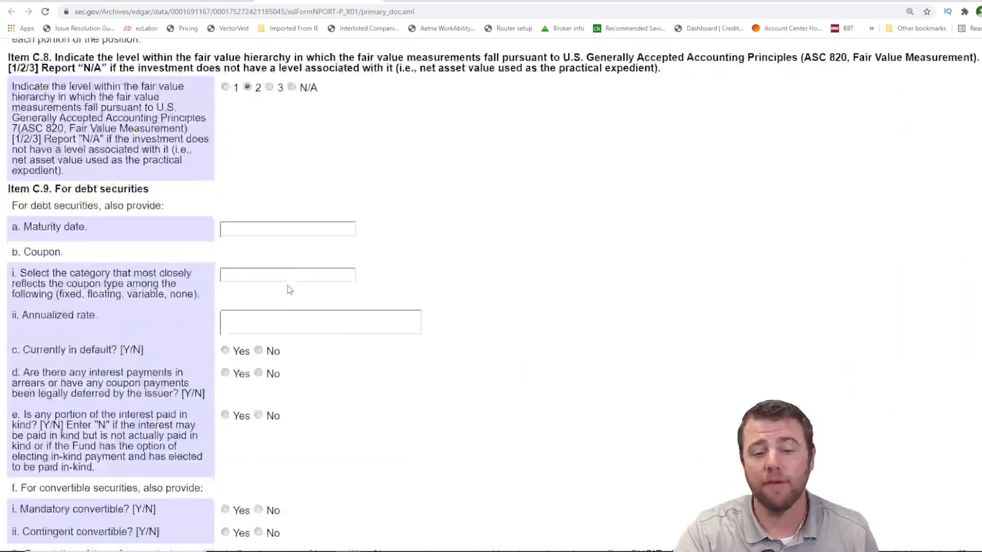
scroll("down", 3)
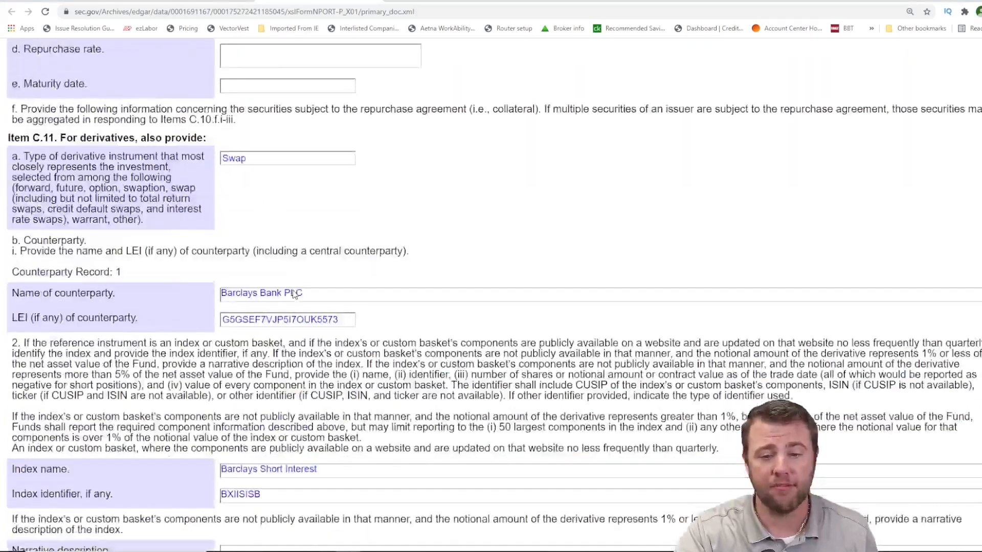
scroll("down", 3)
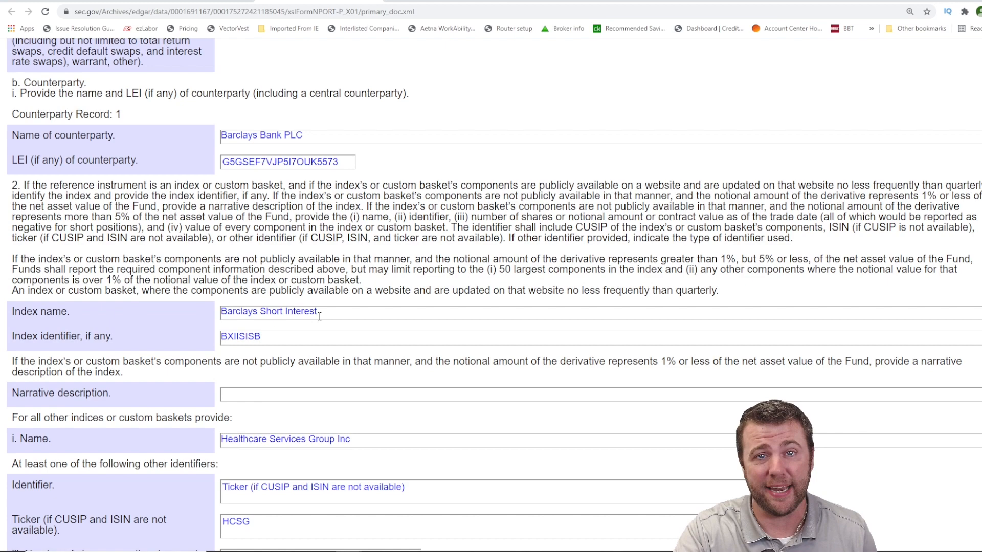
scroll("down", 3)
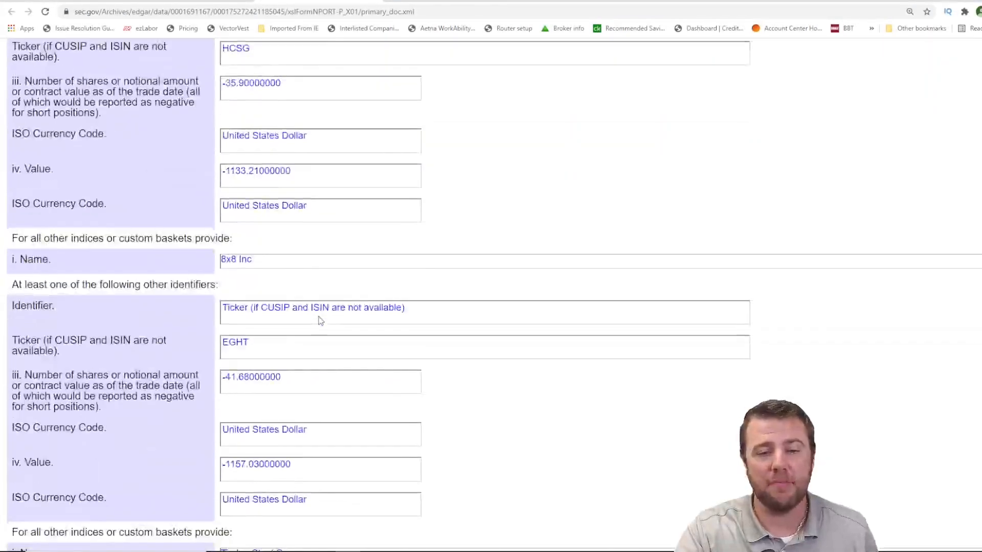
scroll("down", 3)
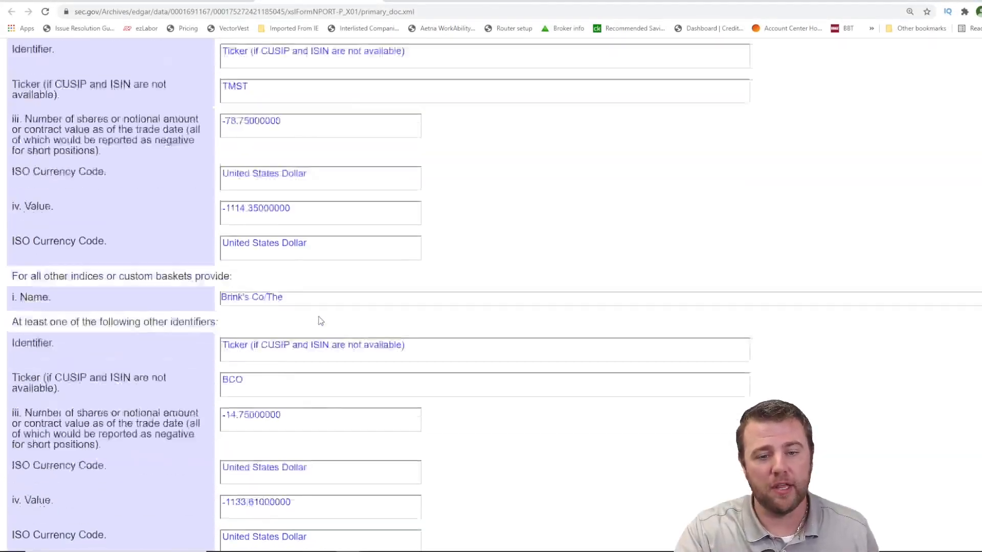
scroll("down", 3)
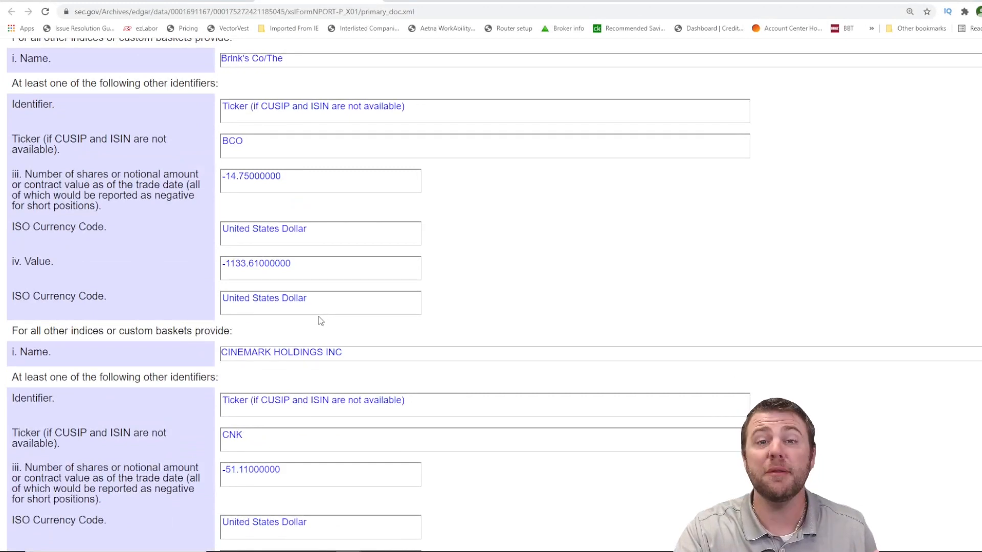
Search the filing for 'AMC' to reach AMC Entertainment Holdings, then search 'GME'
key("Ctrl+f")
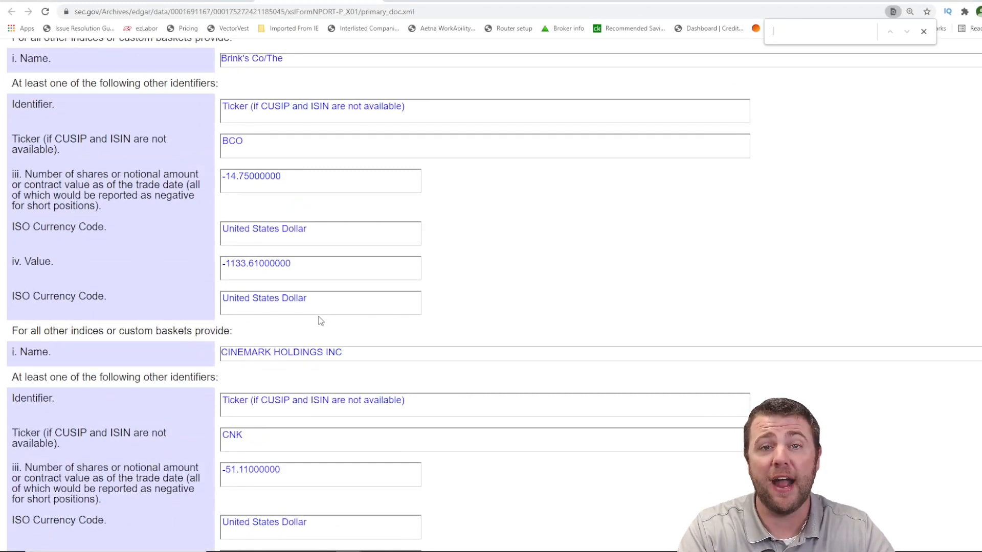
type("AMC")
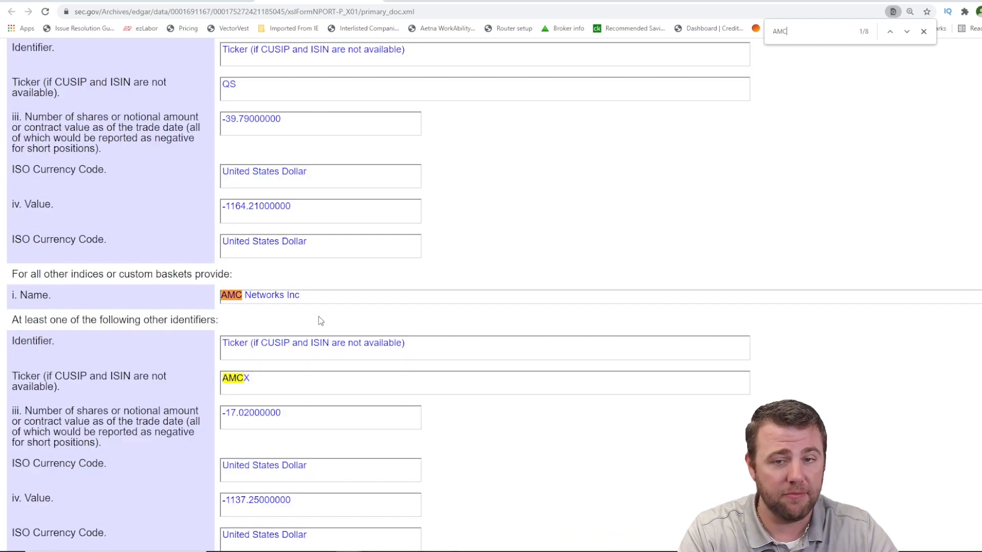
mouse_move(233, 307)
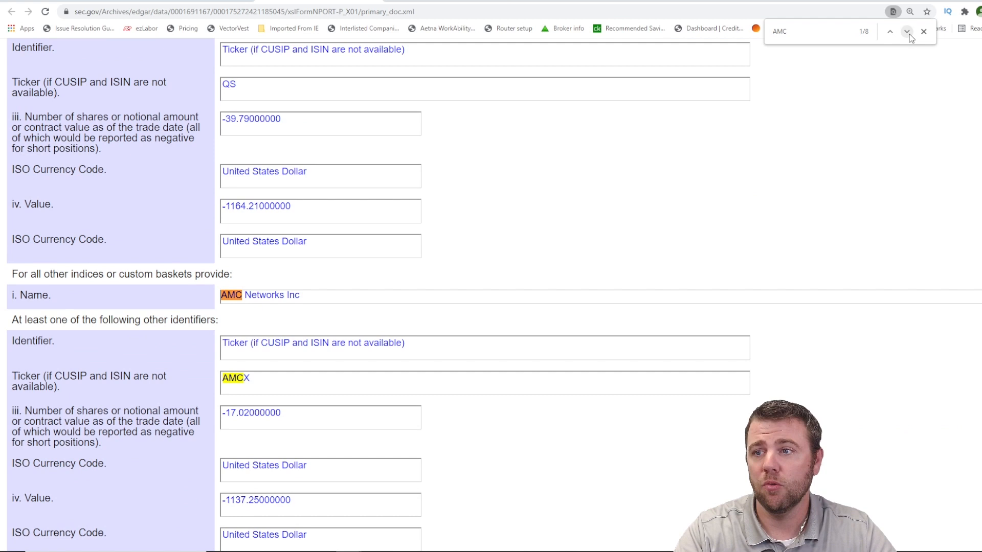
mouse_move(889, 32)
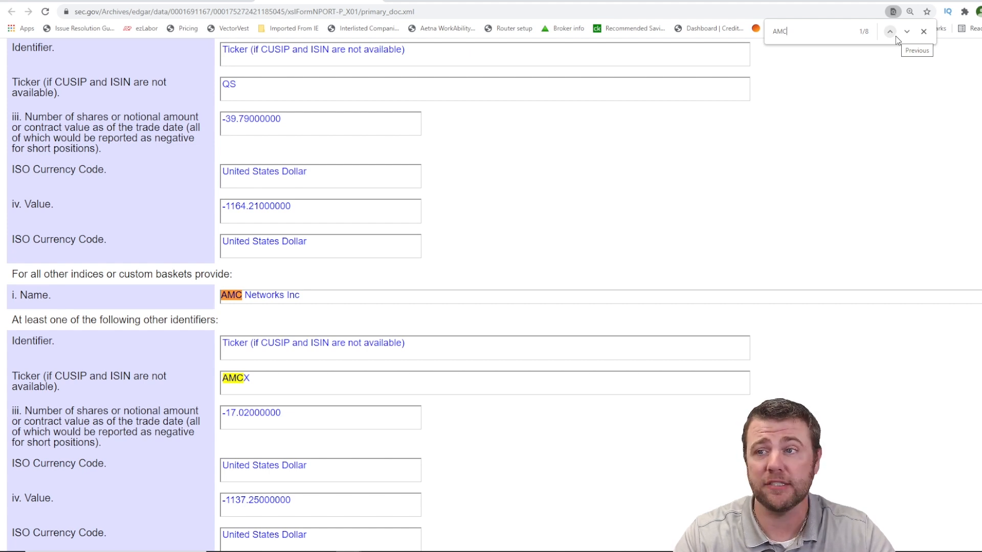
left_click(907, 32)
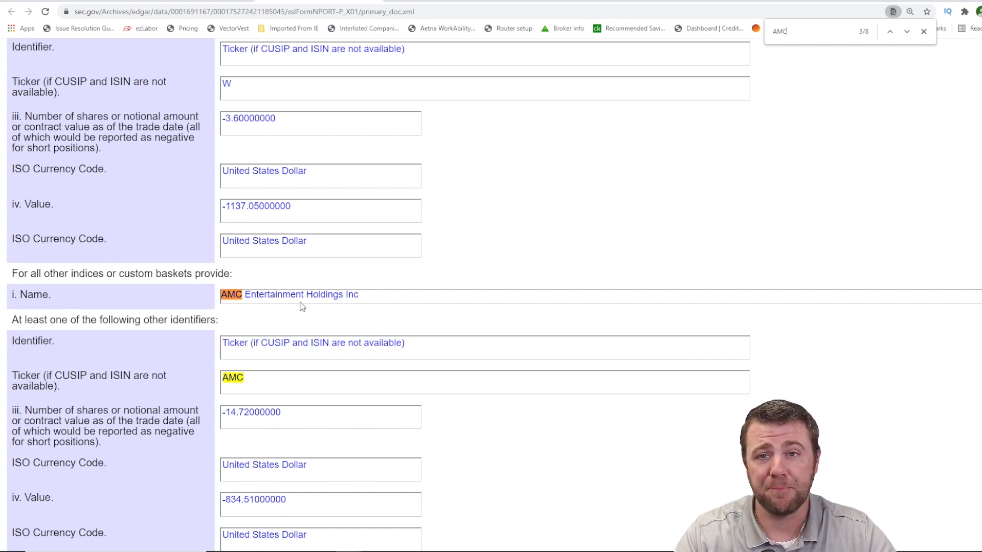
mouse_move(466, 226)
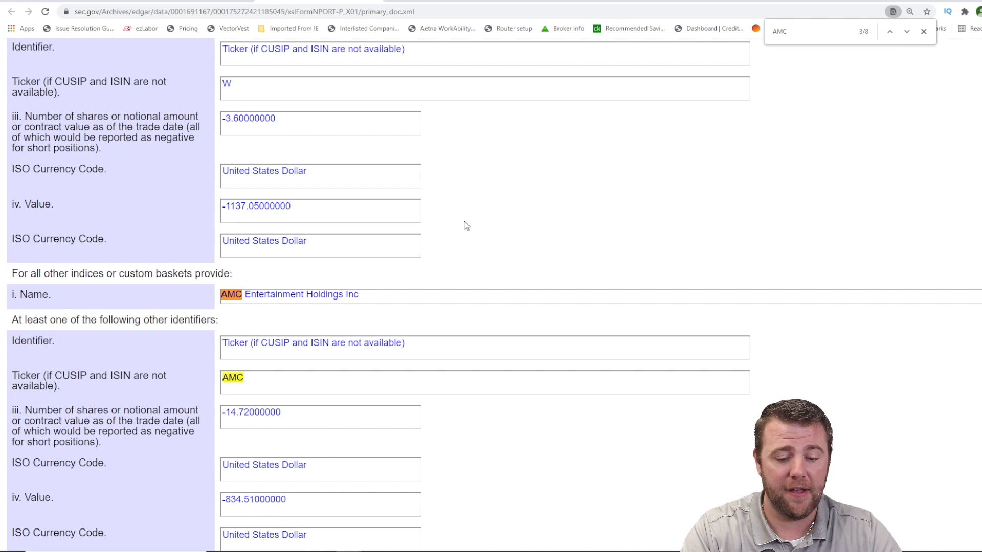
type("GME")
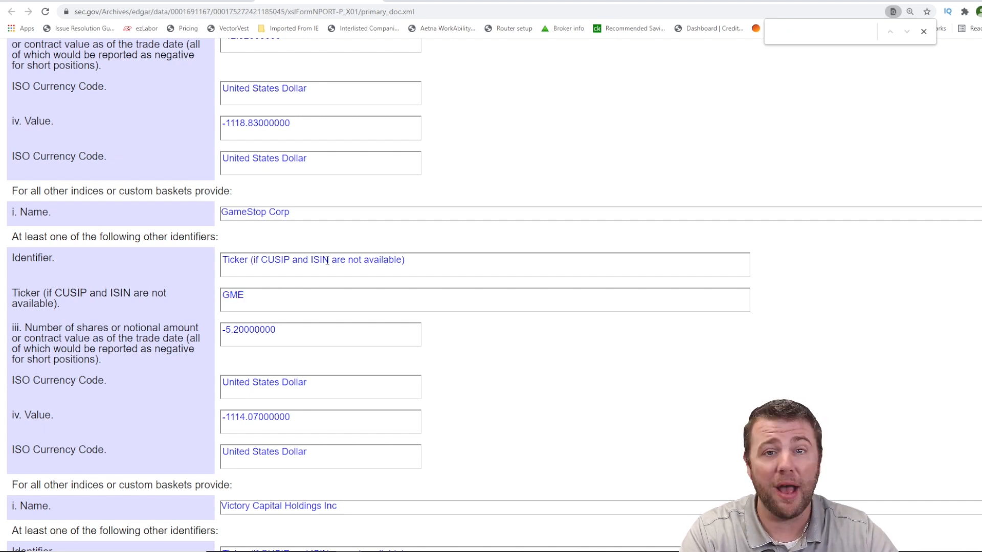
Search the filing for 'FC' and 'FSR' to find FuelCell Energy and Fisker
type("FC")
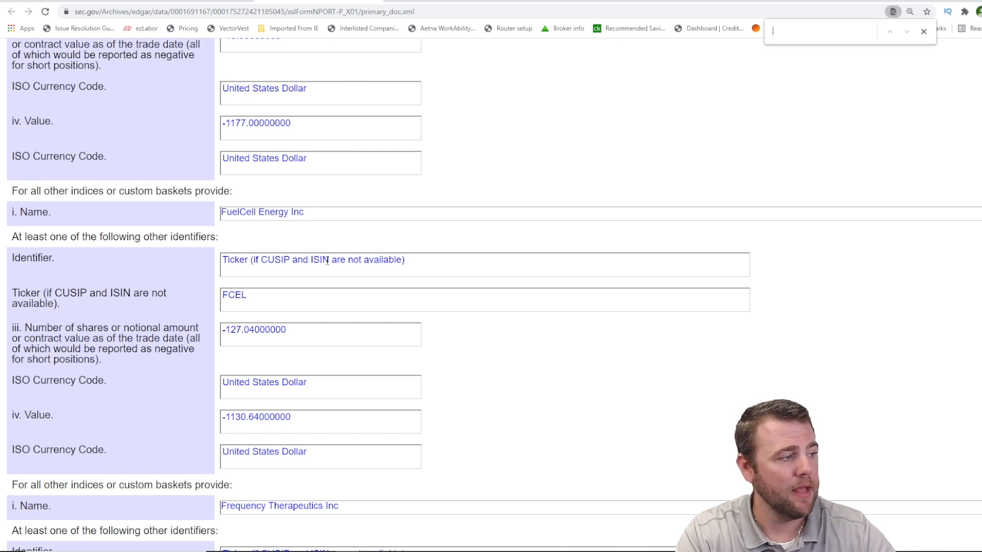
type("FSR")
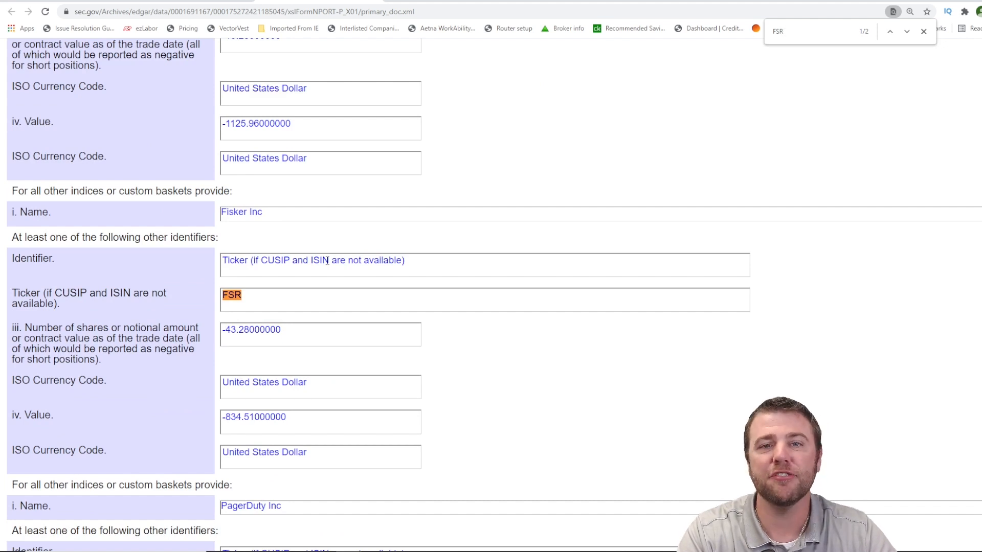
type("fsr")
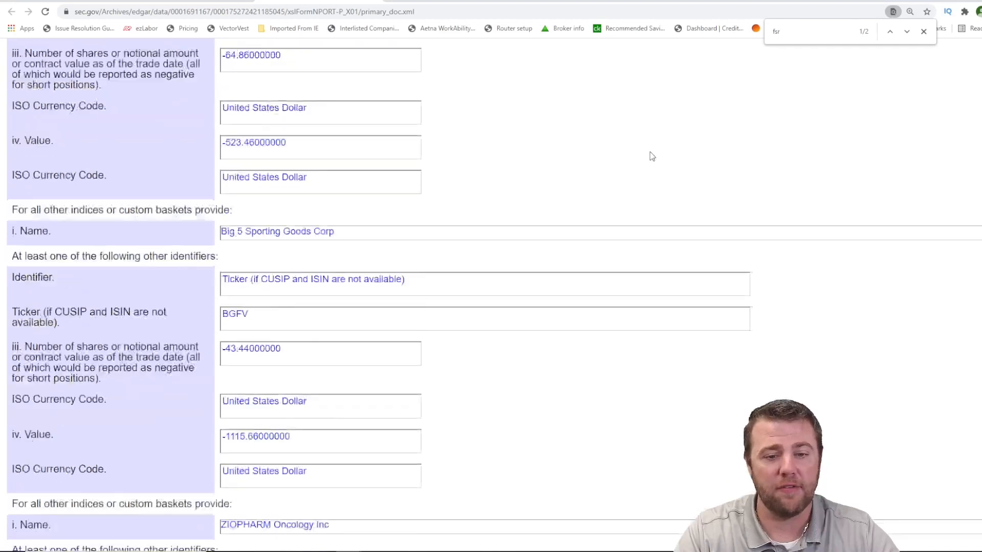
Scroll past the remaining short basket constituents to the swap's floating-rate and equity-performance payment terms
scroll("down", 3)
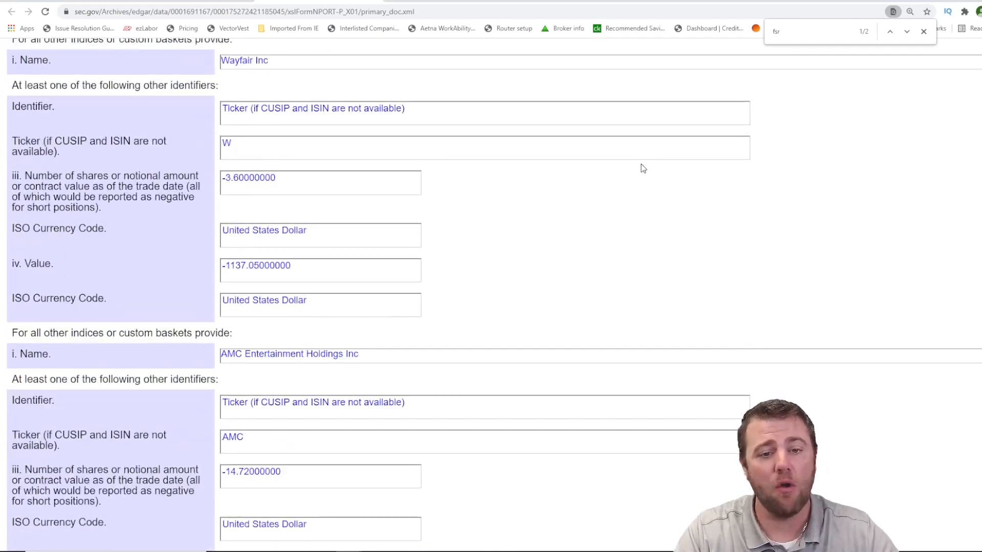
scroll("down", 3)
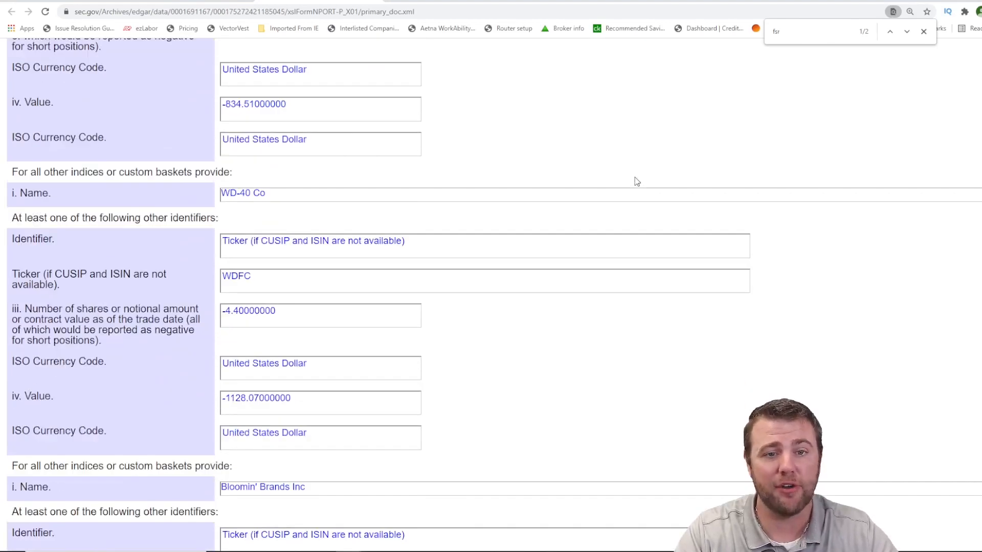
scroll("down", 3)
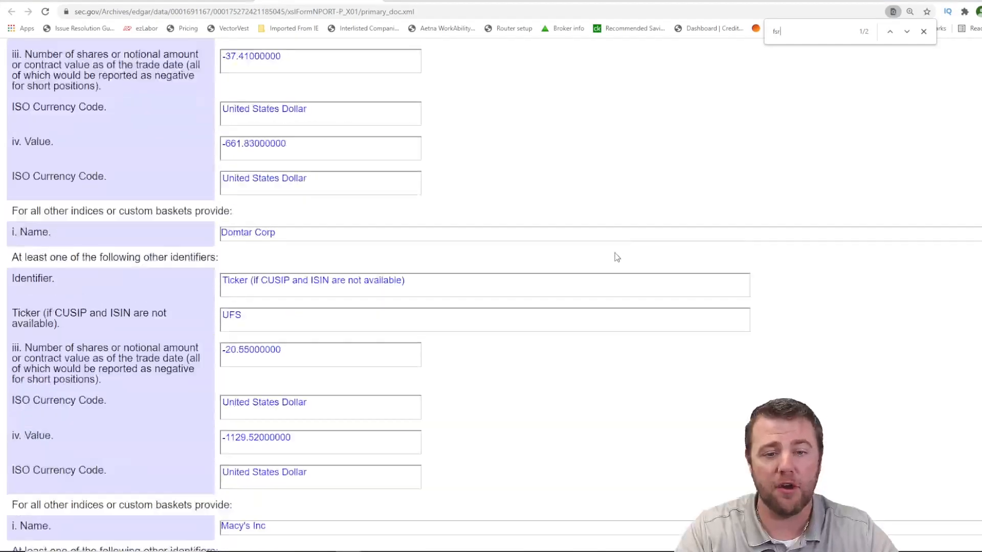
scroll("down", 3)
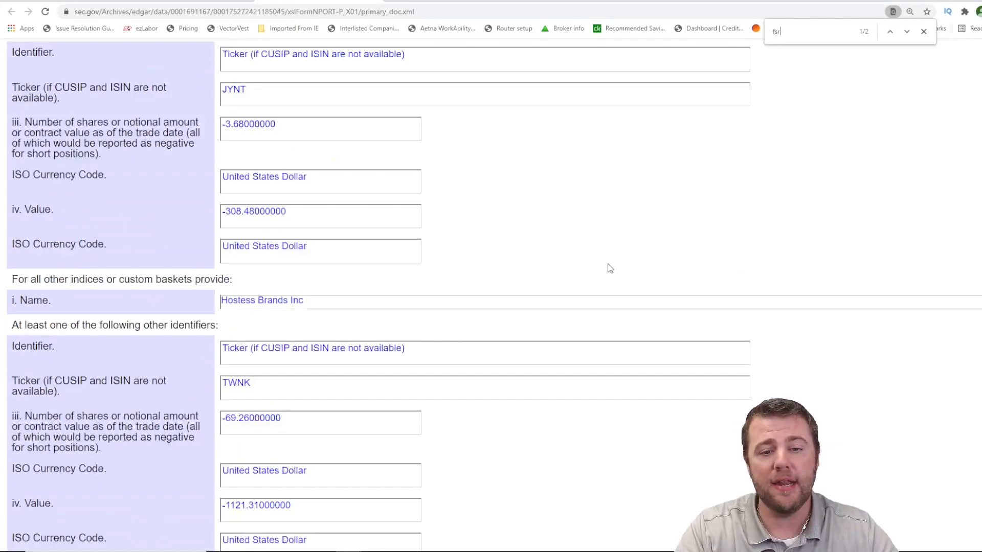
scroll("down", 3)
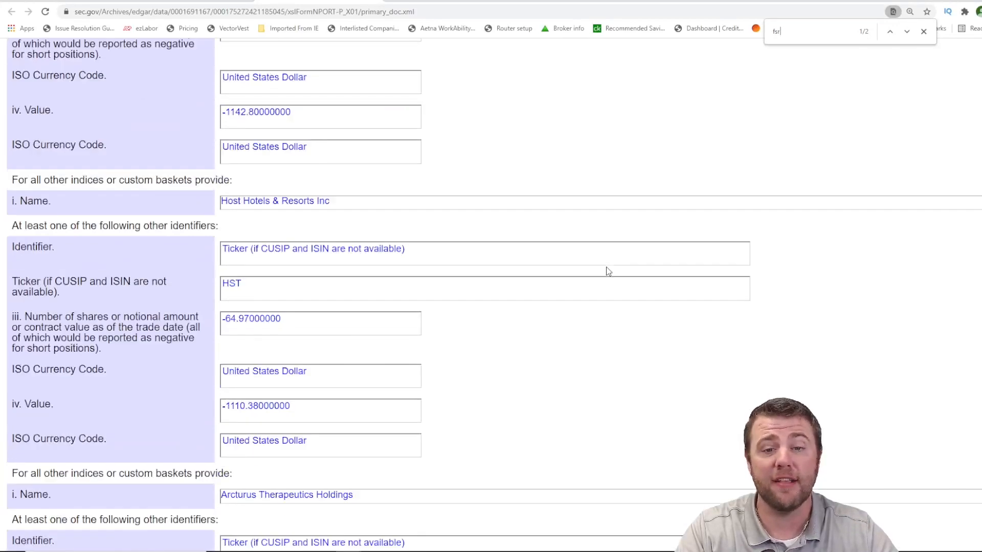
scroll("down", 3)
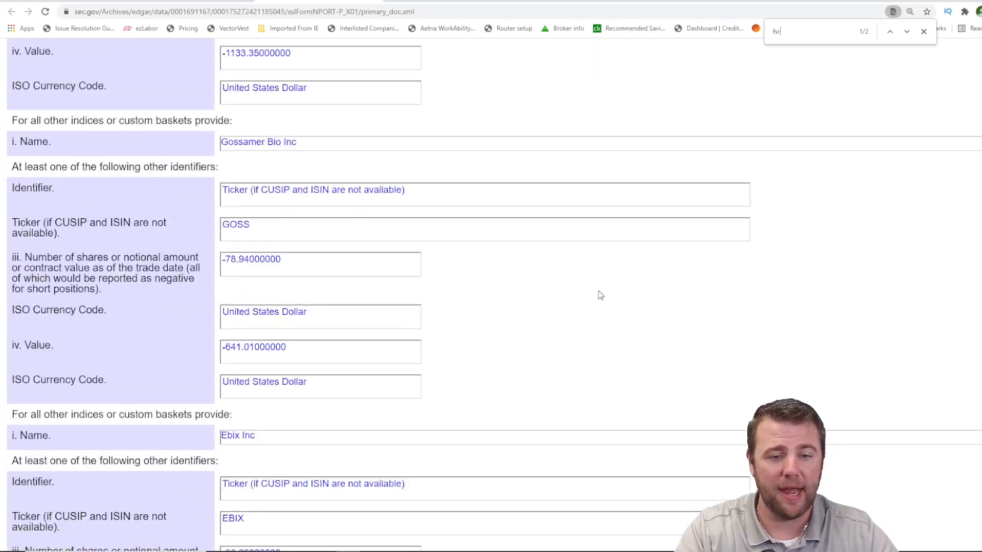
scroll("down", 3)
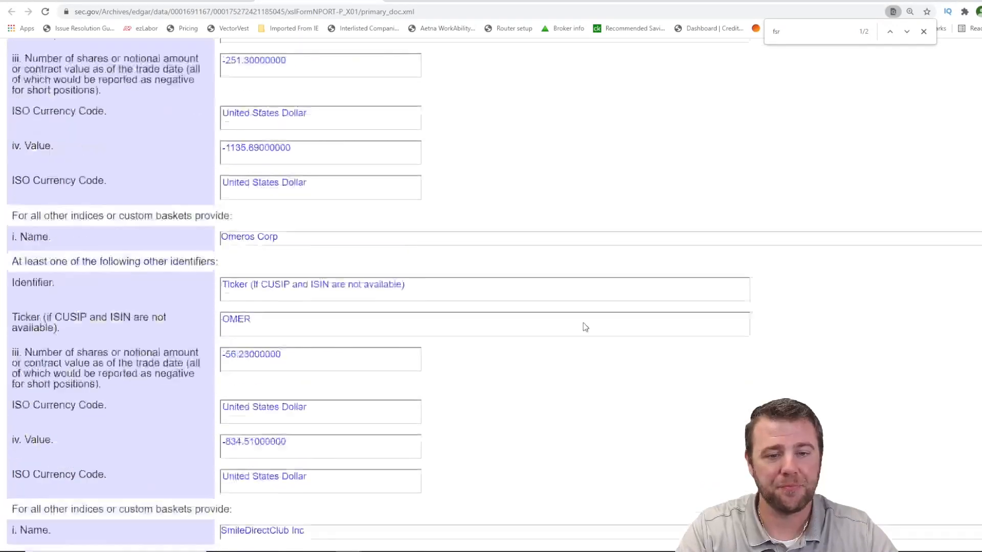
scroll("down", 3)
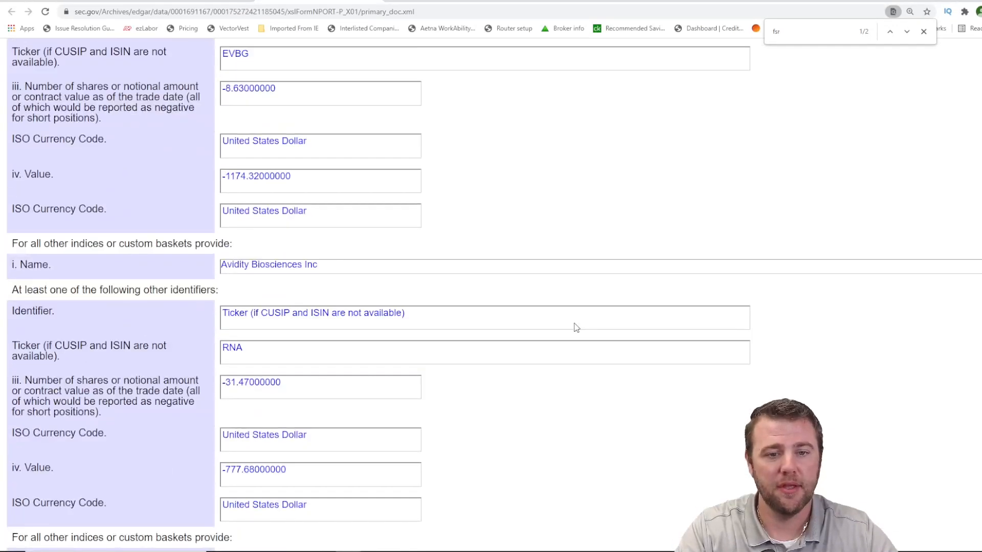
scroll("down", 3)
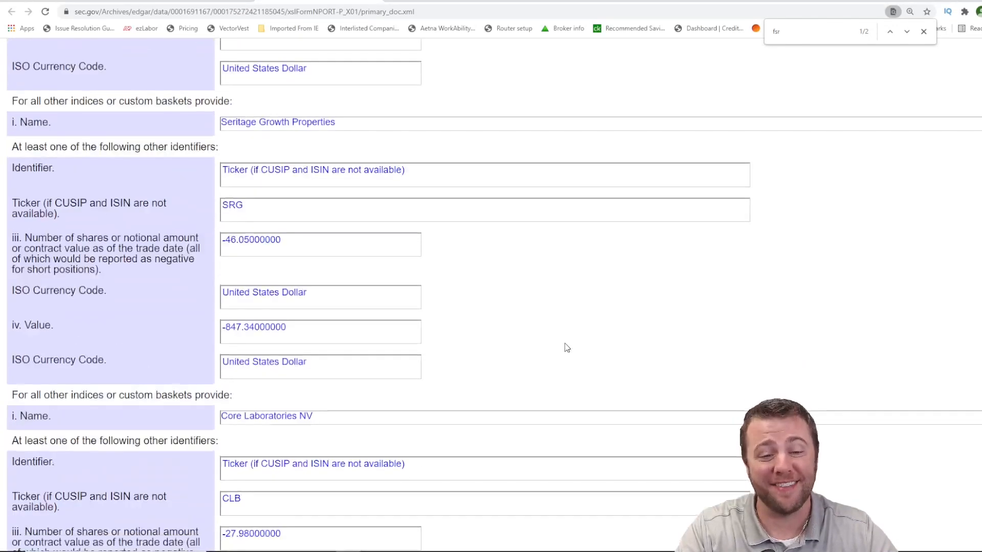
scroll("down", 3)
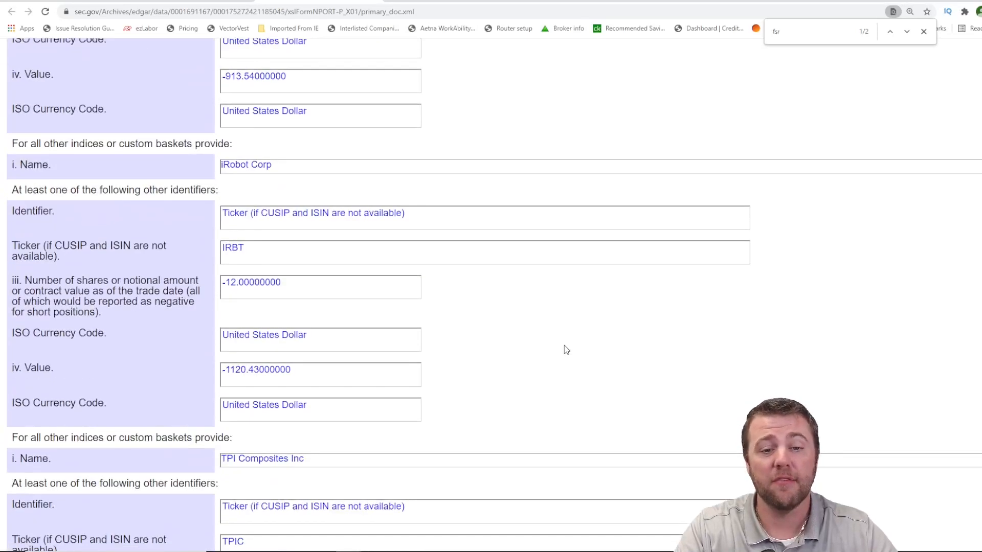
scroll("down", 3)
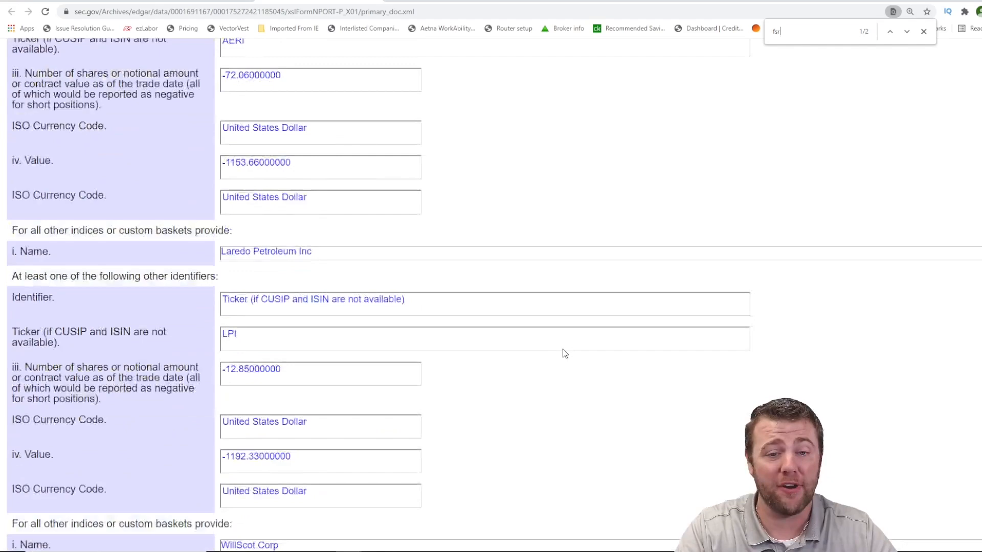
scroll("down", 3)
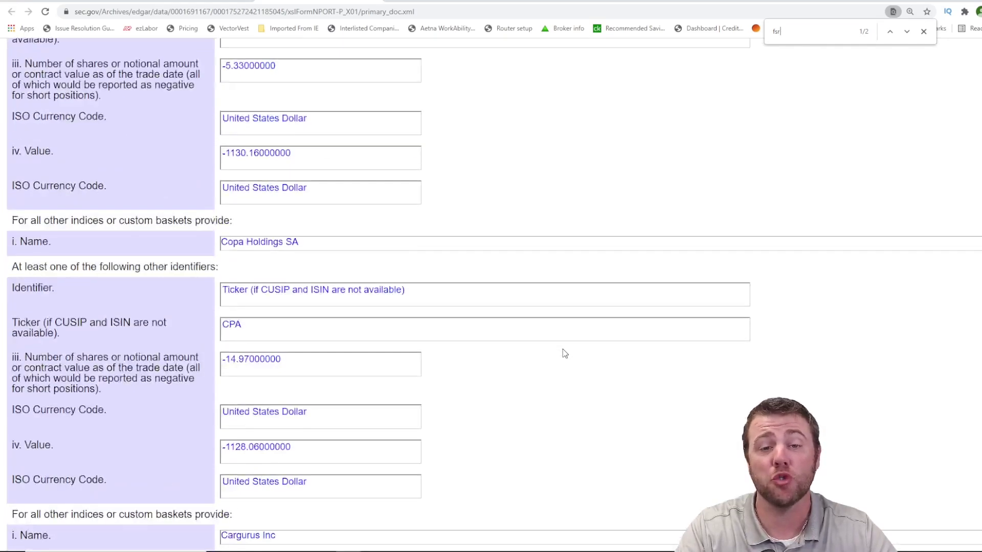
scroll("down", 3)
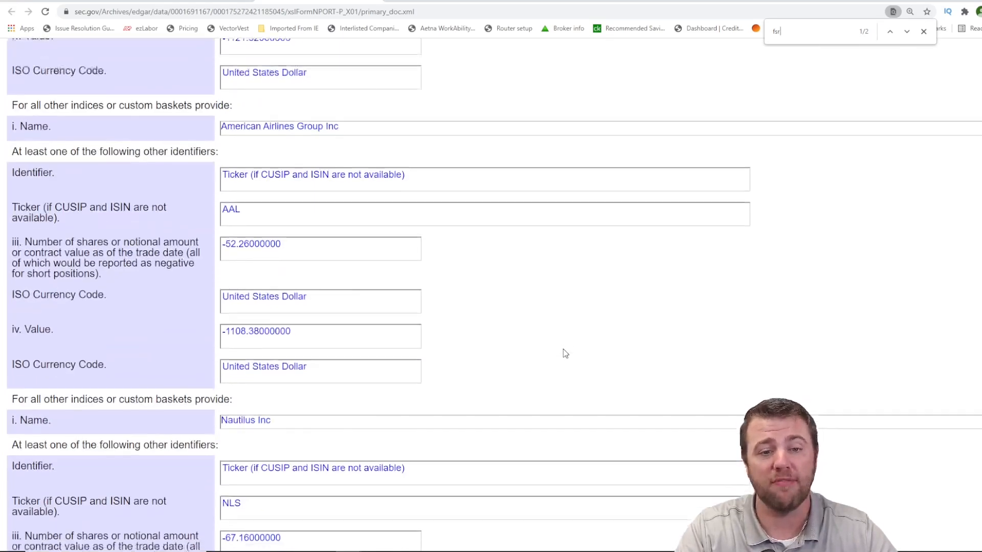
scroll("down", 3)
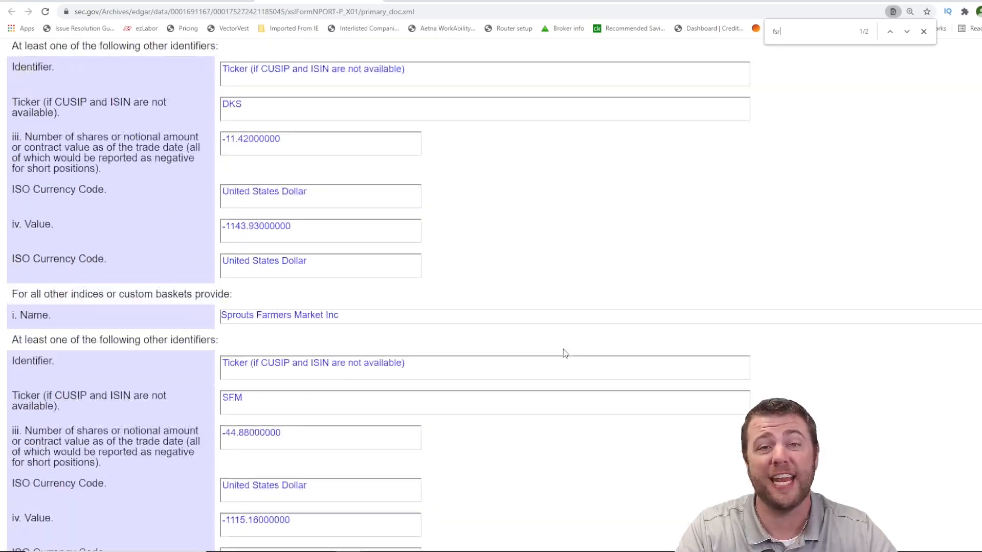
scroll("down", 3)
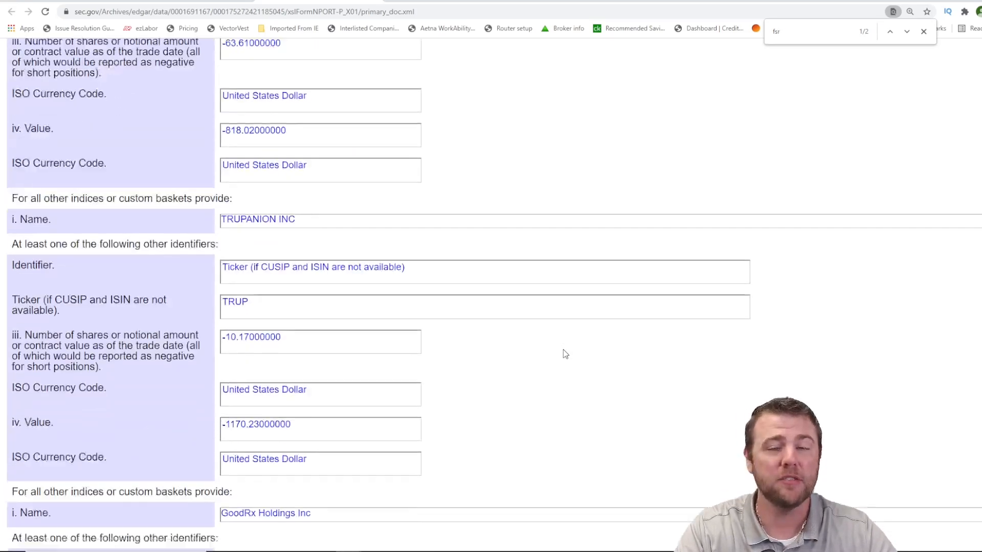
scroll("down", 3)
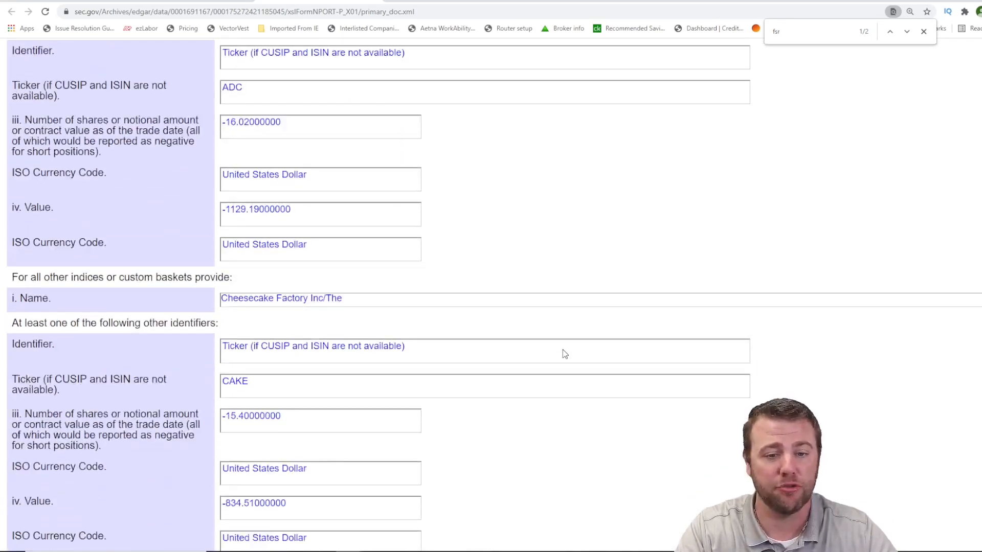
scroll("down", 3)
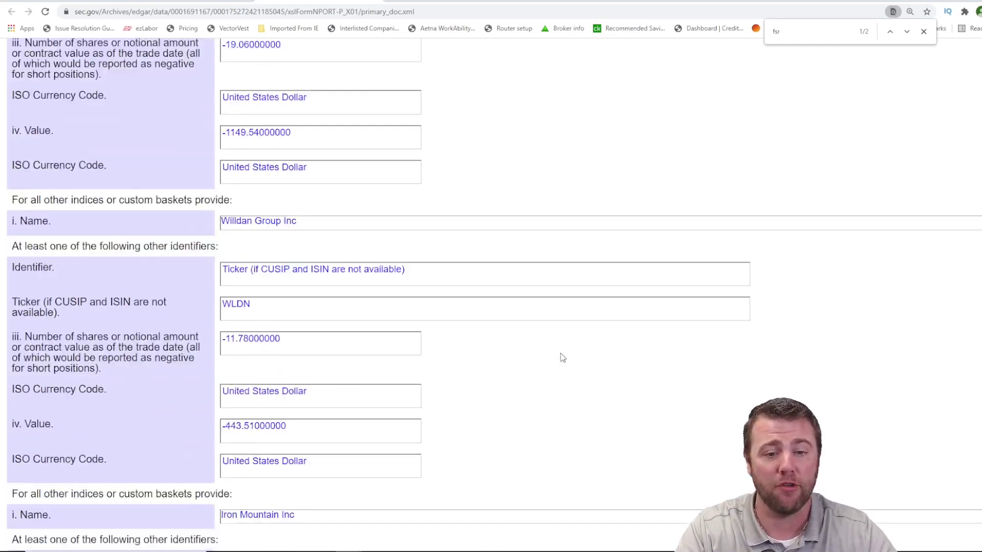
scroll("down", 3)
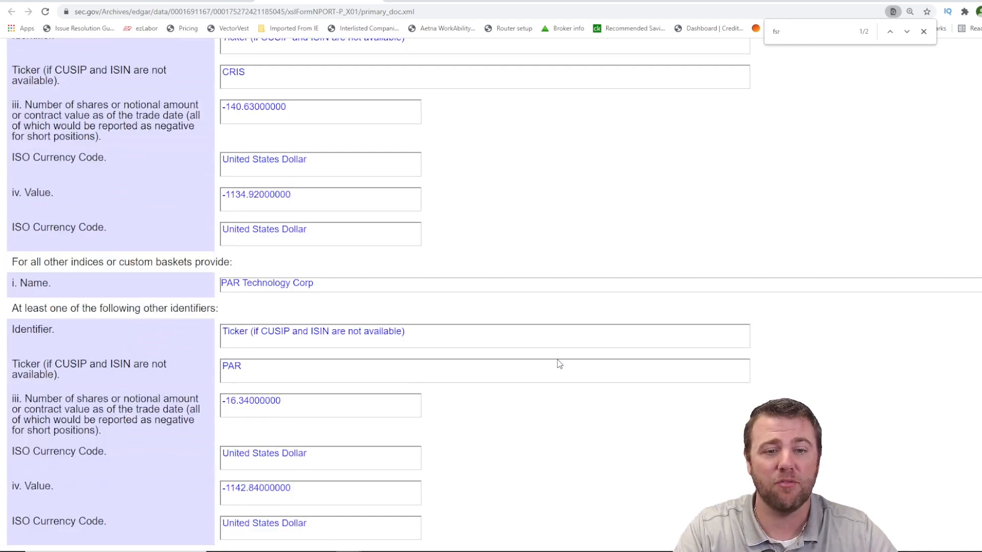
scroll("down", 3)
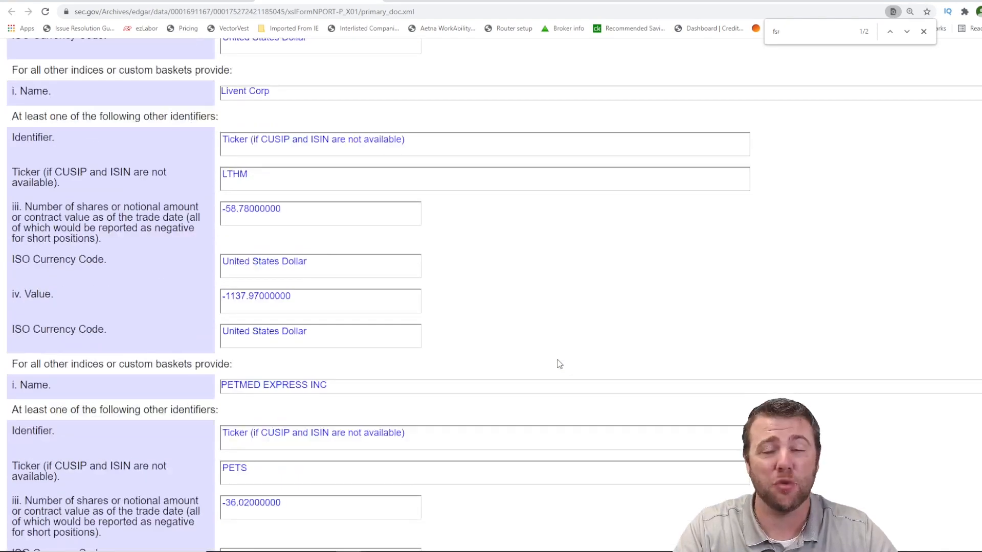
scroll("down", 3)
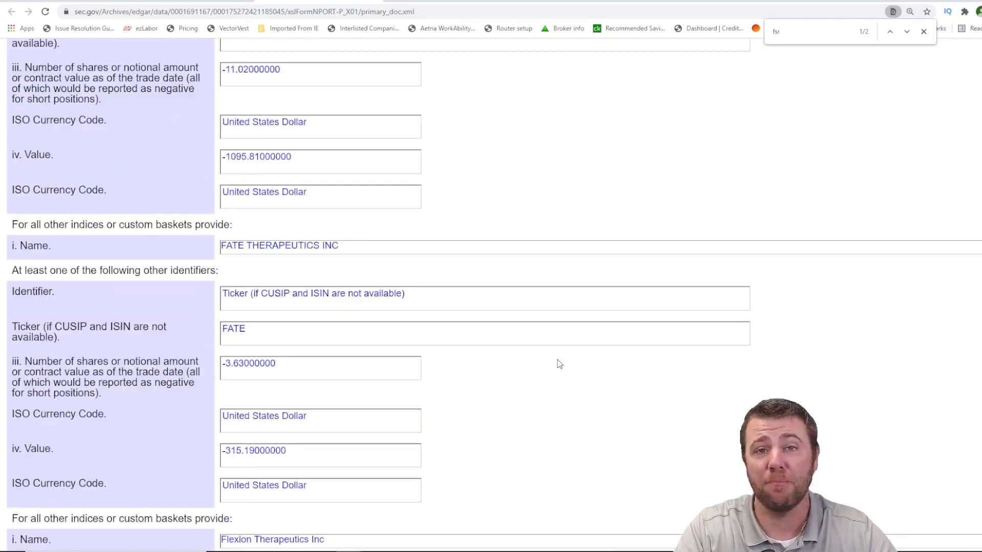
scroll("down", 3)
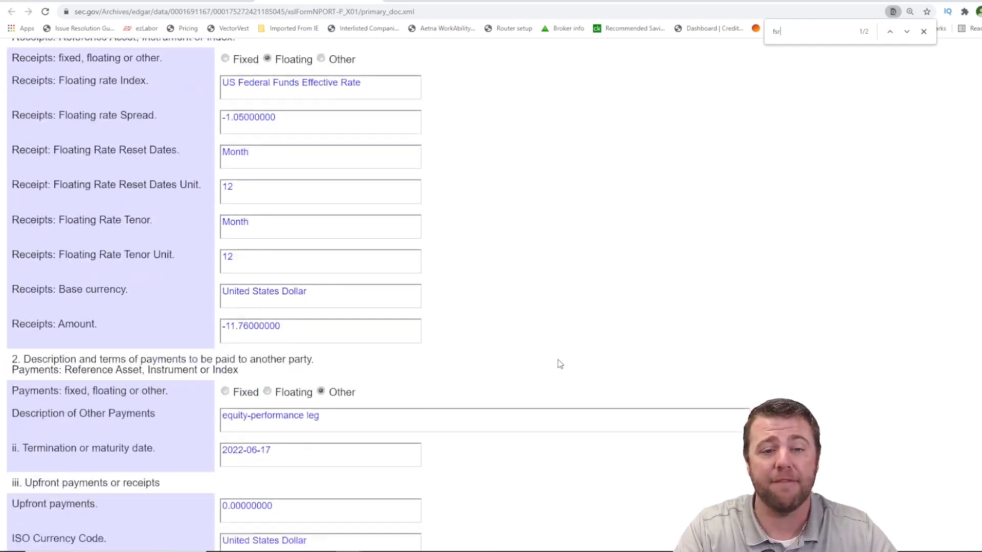
scroll("down", 3)
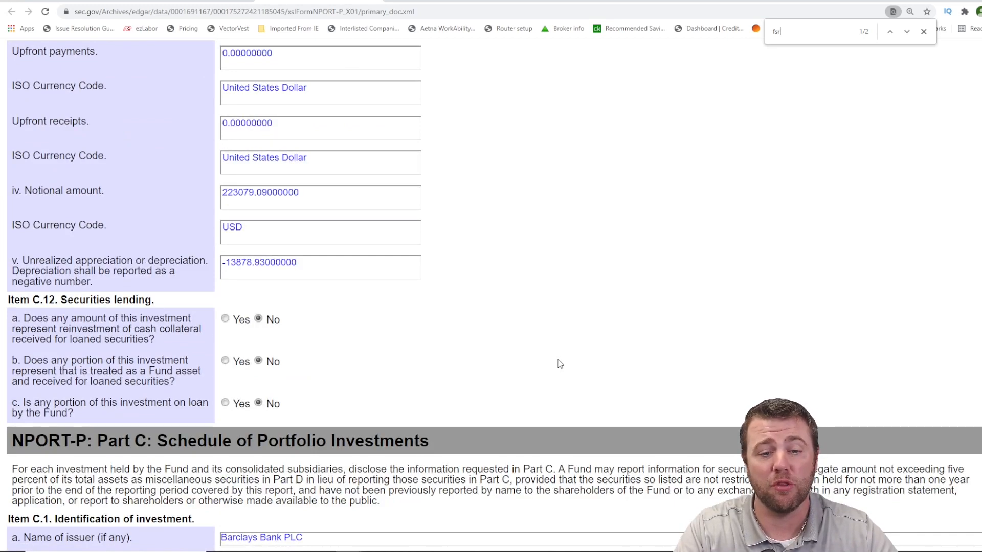
scroll("down", 3)
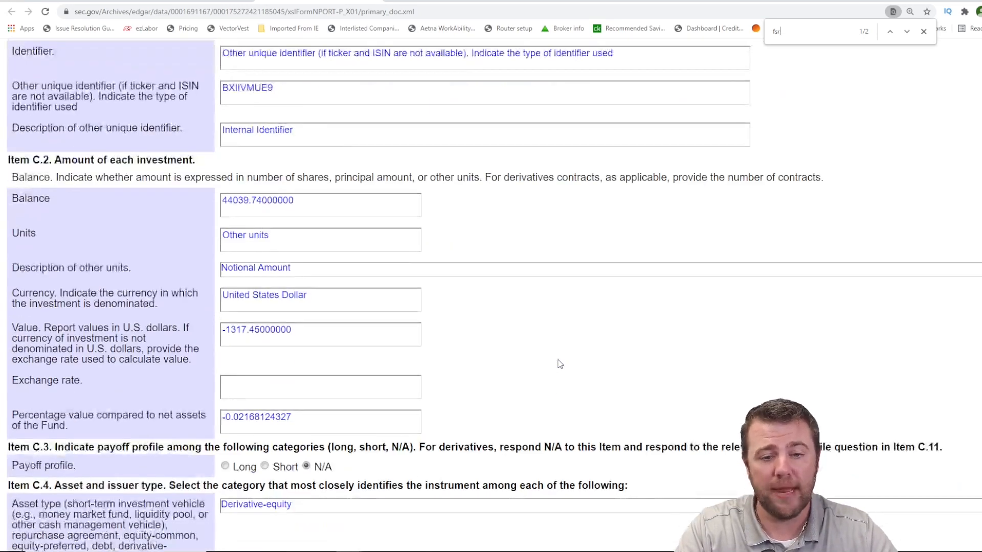
scroll("down", 3)
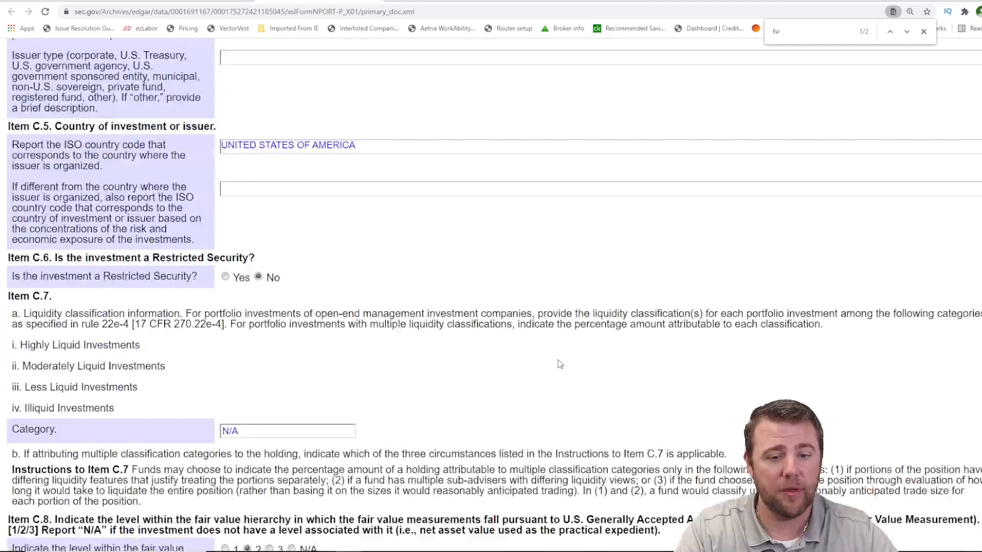
scroll("down", 3)
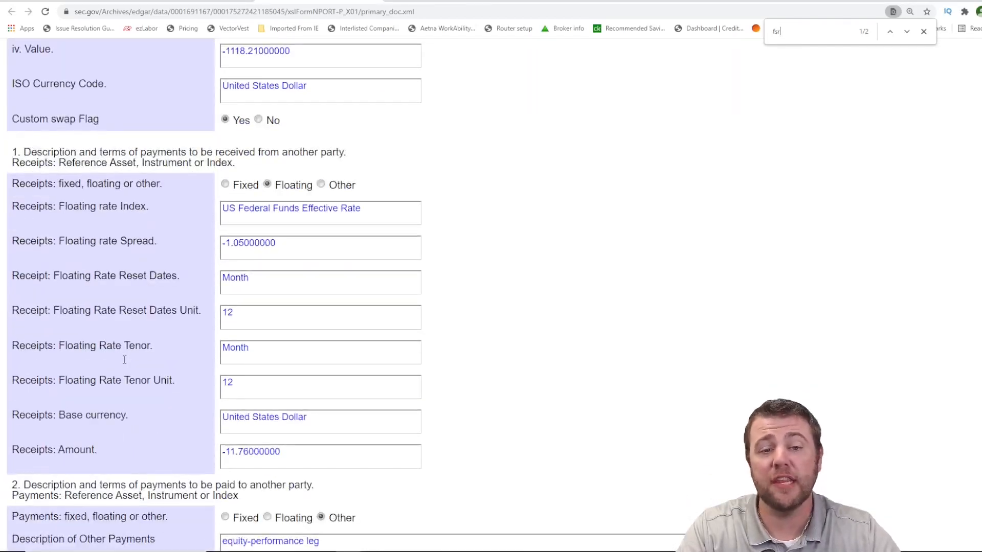
scroll("down", 3)
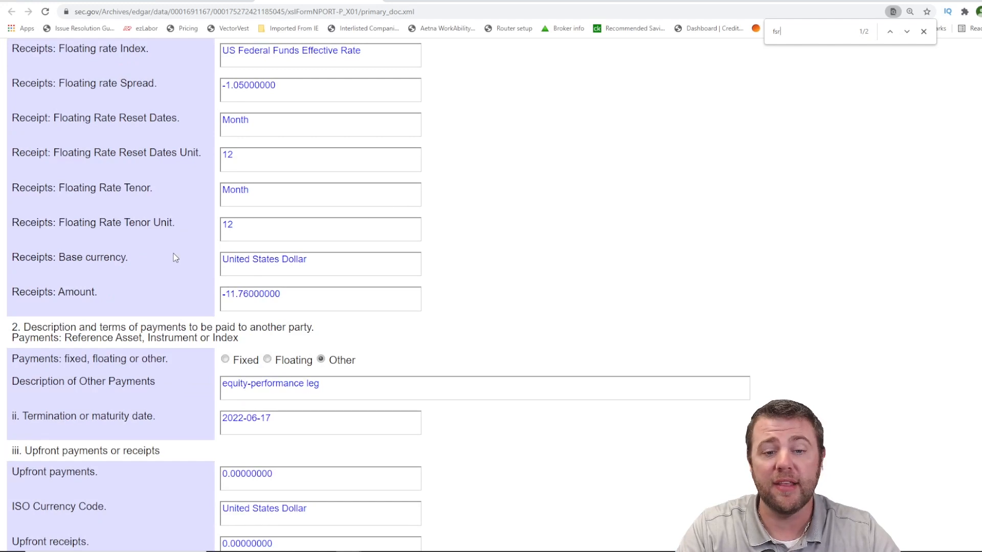
scroll("down", 3)
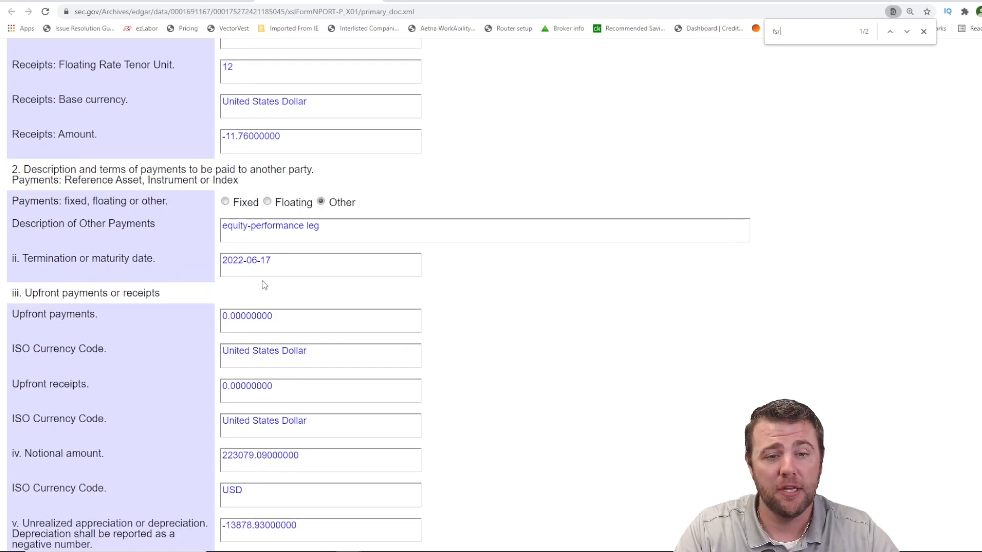
mouse_move(266, 280)
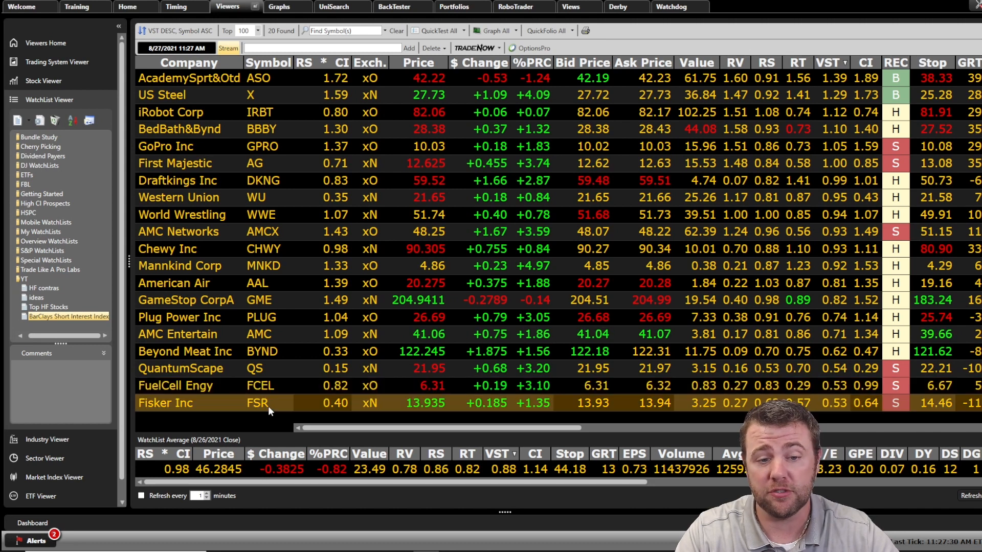
mouse_move(281, 270)
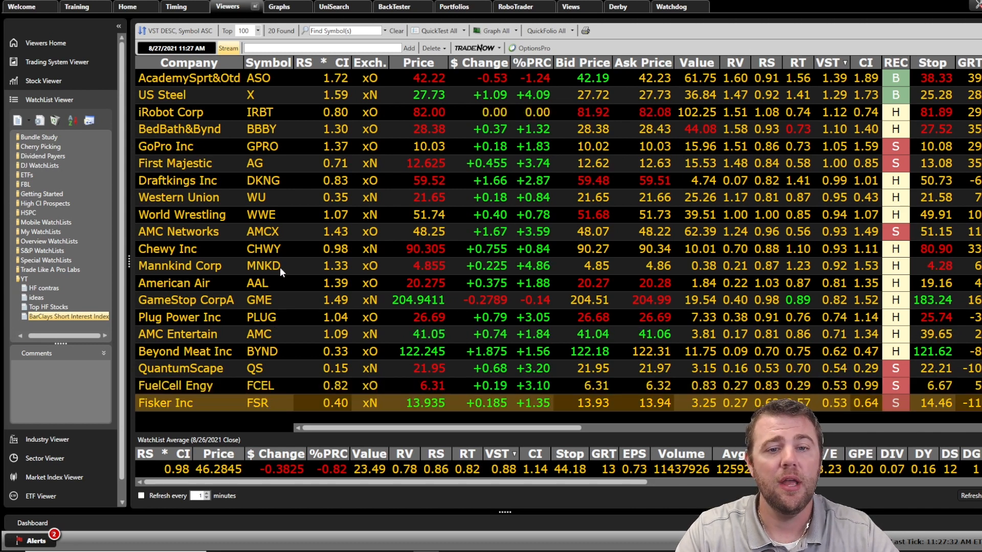